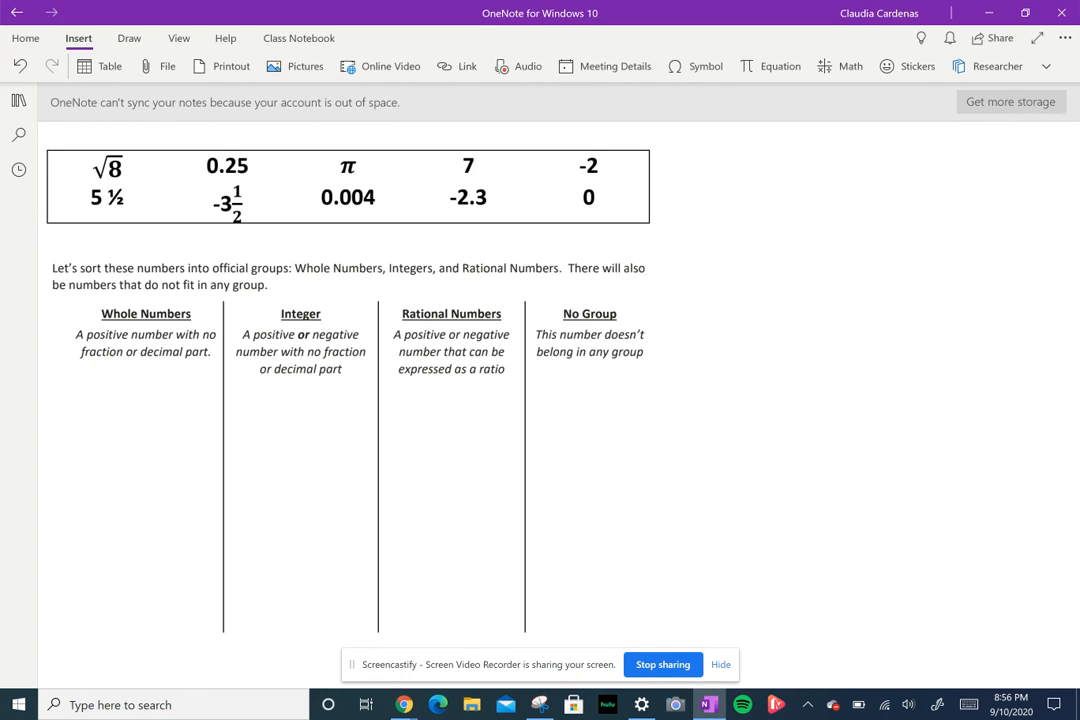
- Highlight the group names, 'positive number' and 'negative' in green with the Draw highlighter
click(128, 38)
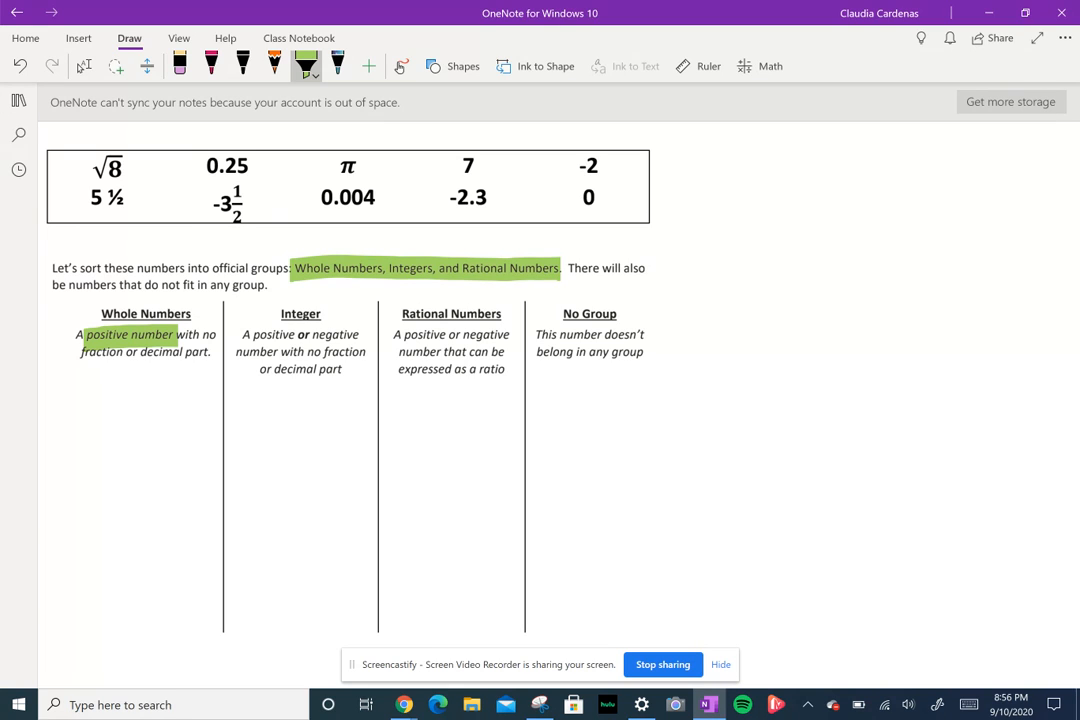
double_click(332, 334)
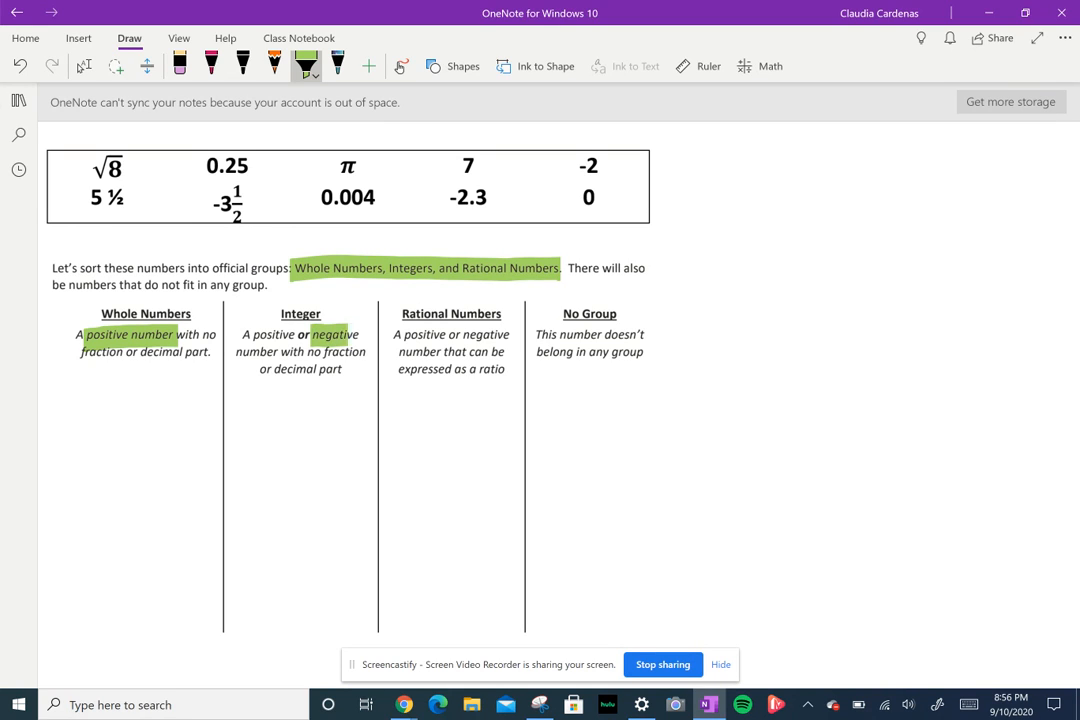